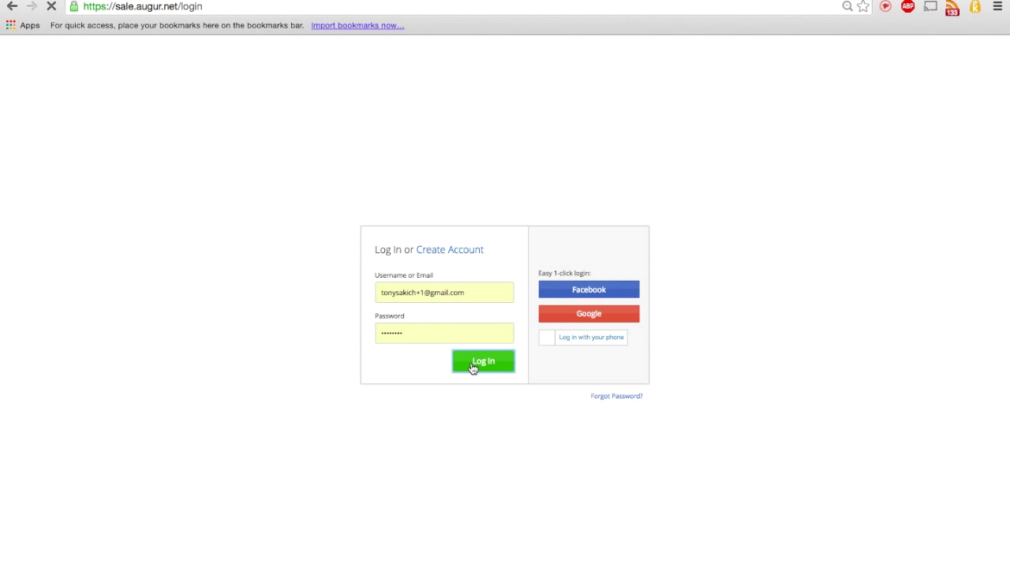
Step: Log in to the Augur sale account and scroll down to the Ethereum address prompt
click(483, 361)
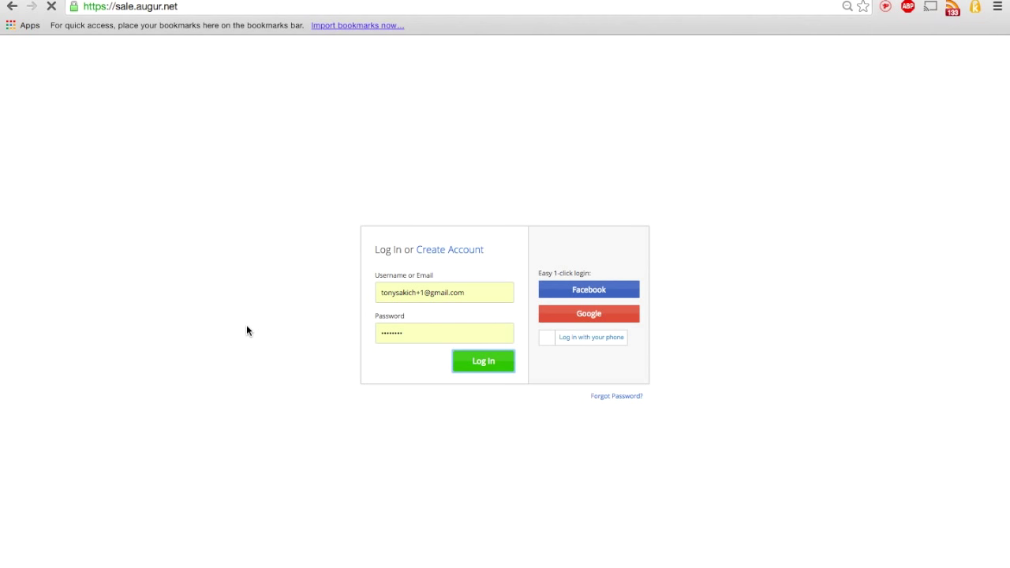
click(483, 361)
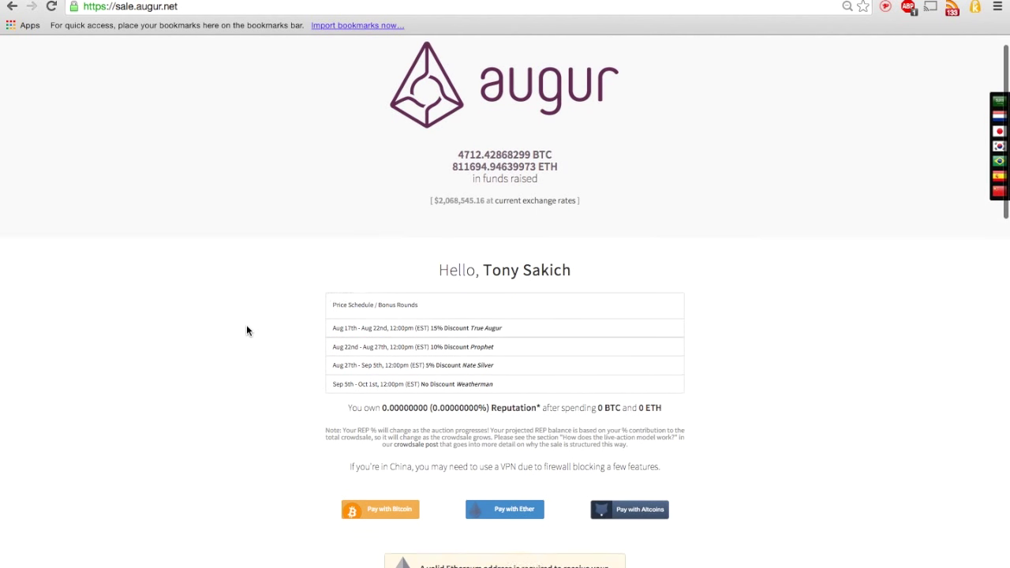
scroll(down, 3)
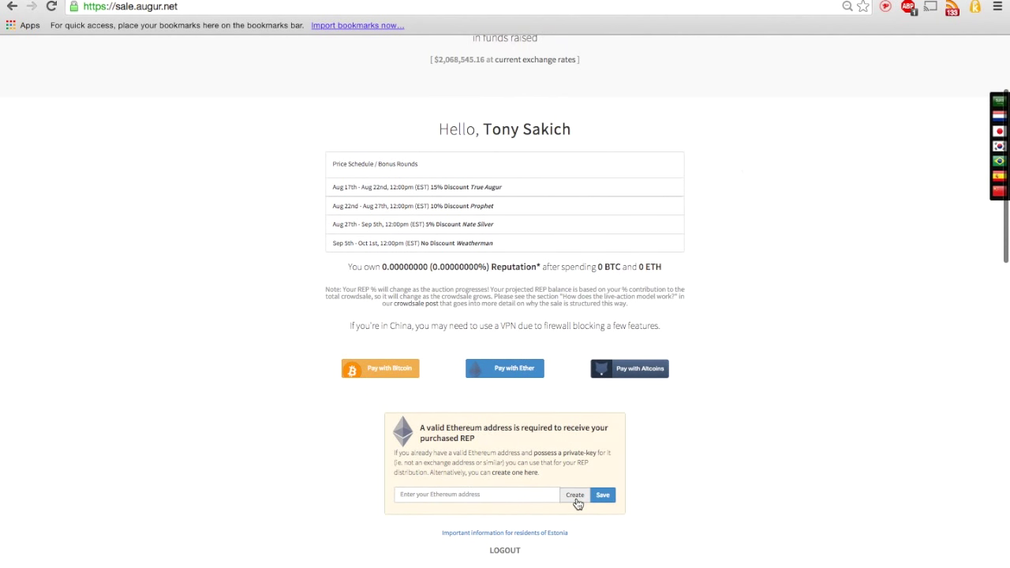
Step: Create a new Ethereum address and private key from a passphrase entered and confirmed
click(574, 495)
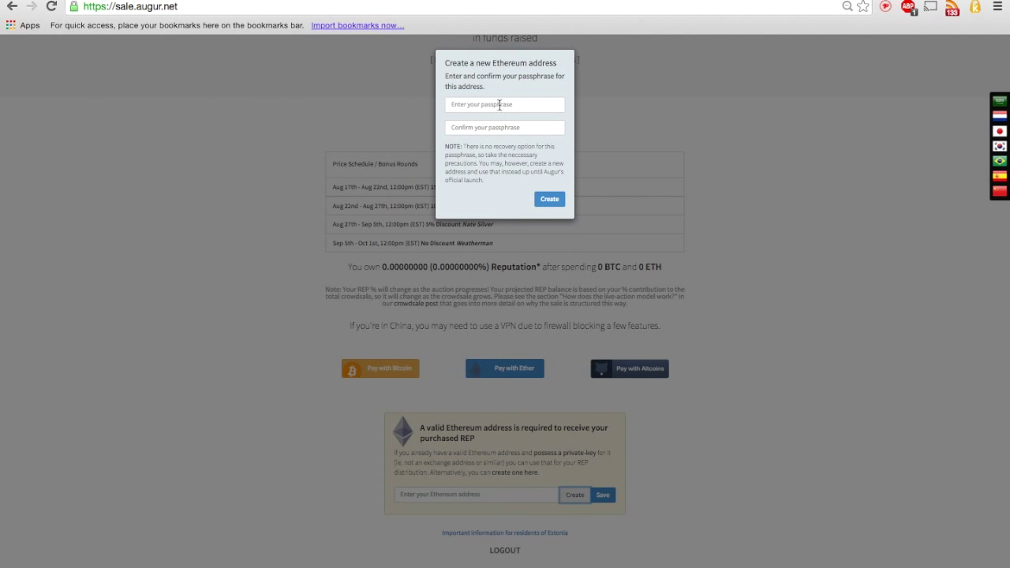
click(503, 104)
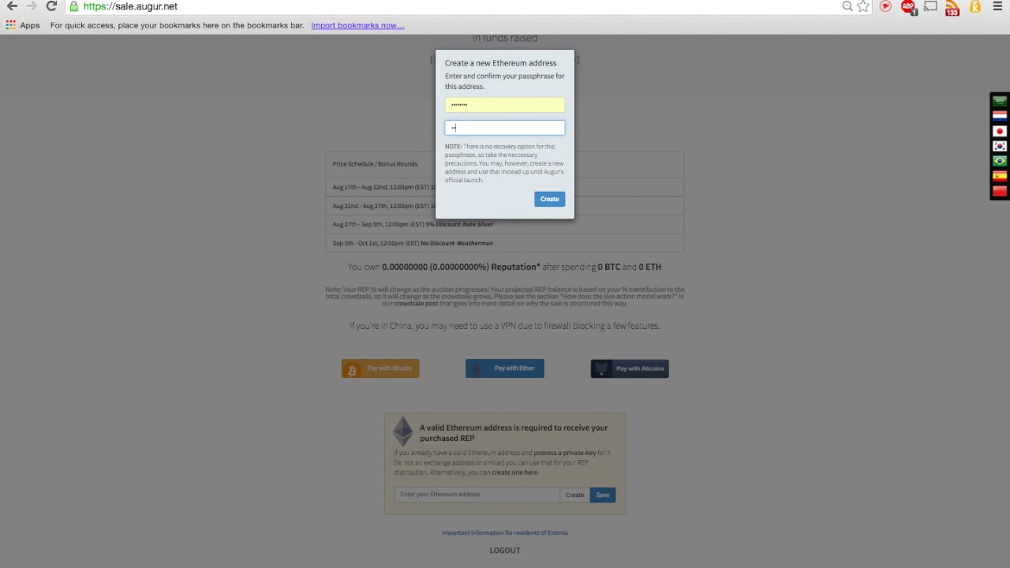
text(•••)
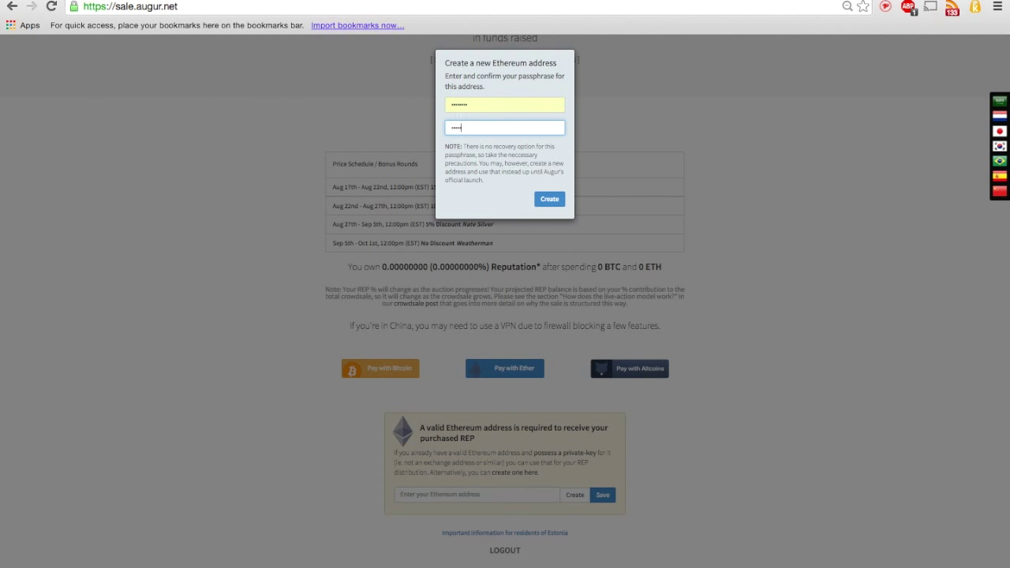
text(••••)
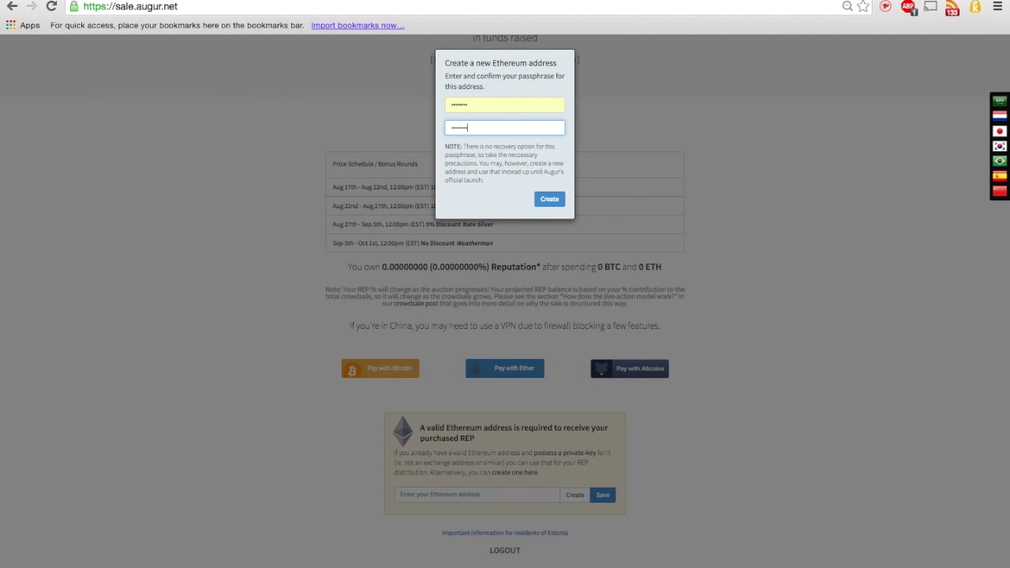
click(548, 199)
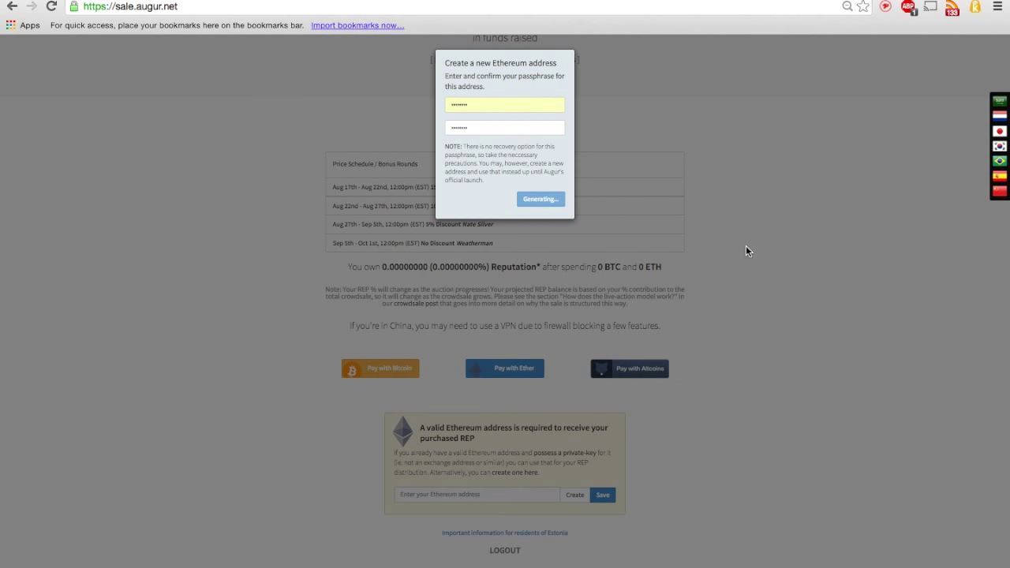
click(540, 199)
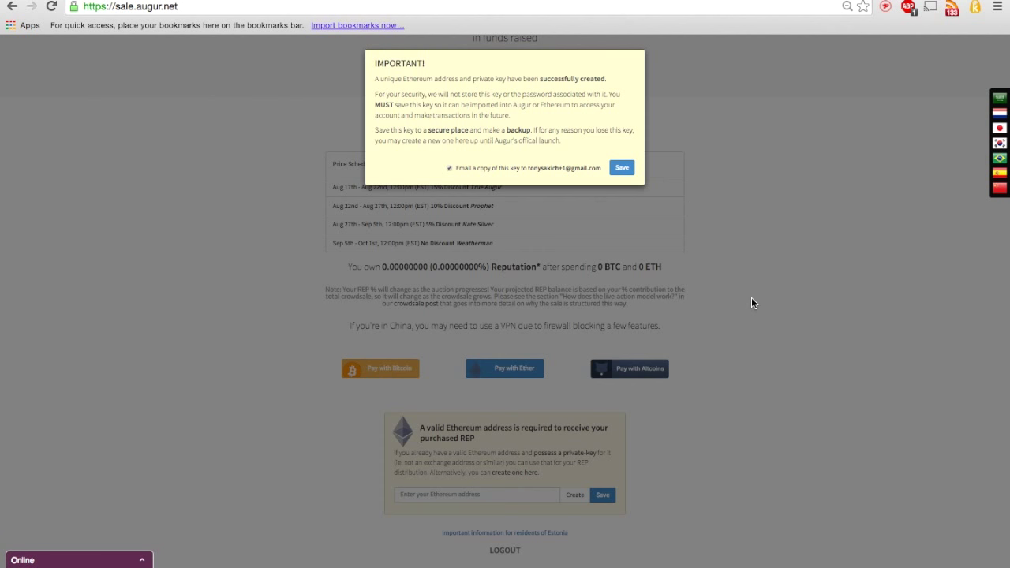
mouse_move(597, 109)
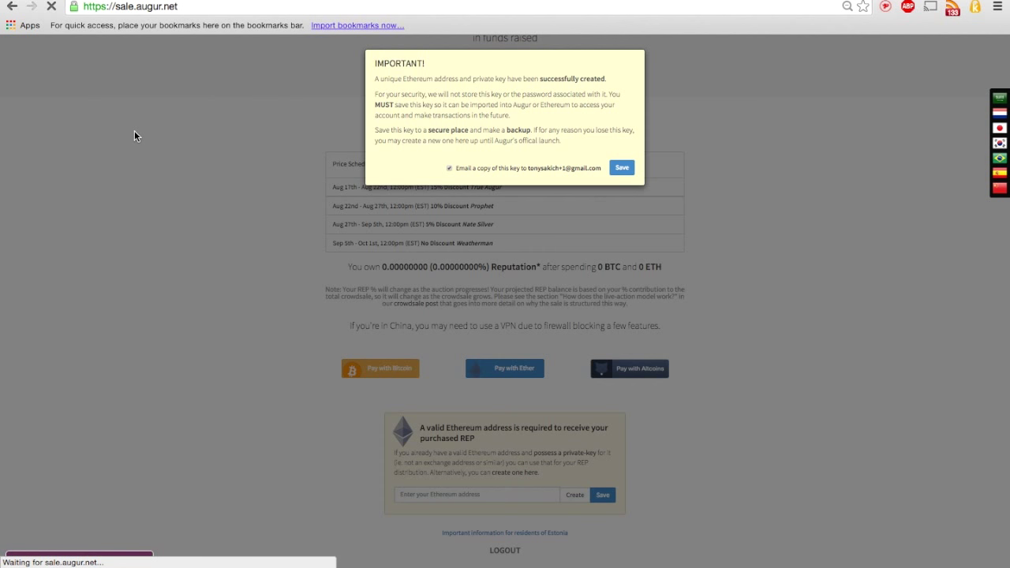
Step: Save the generated address as the REP payout address, keeping the email-copy box checked
click(621, 167)
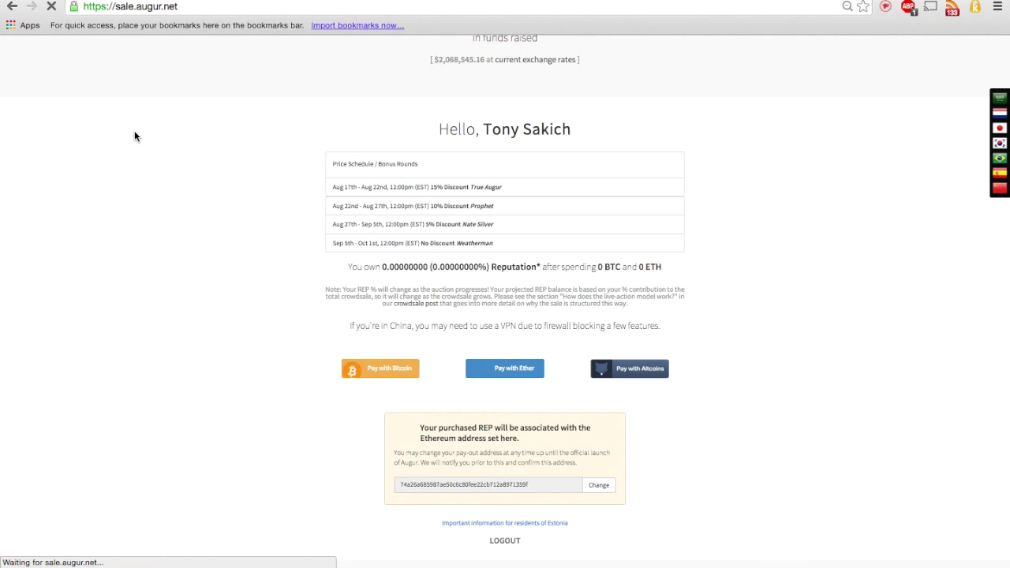
Step: Show the unique Bitcoin deposit address with its QR code and open KryptoKit
scroll(up, 3)
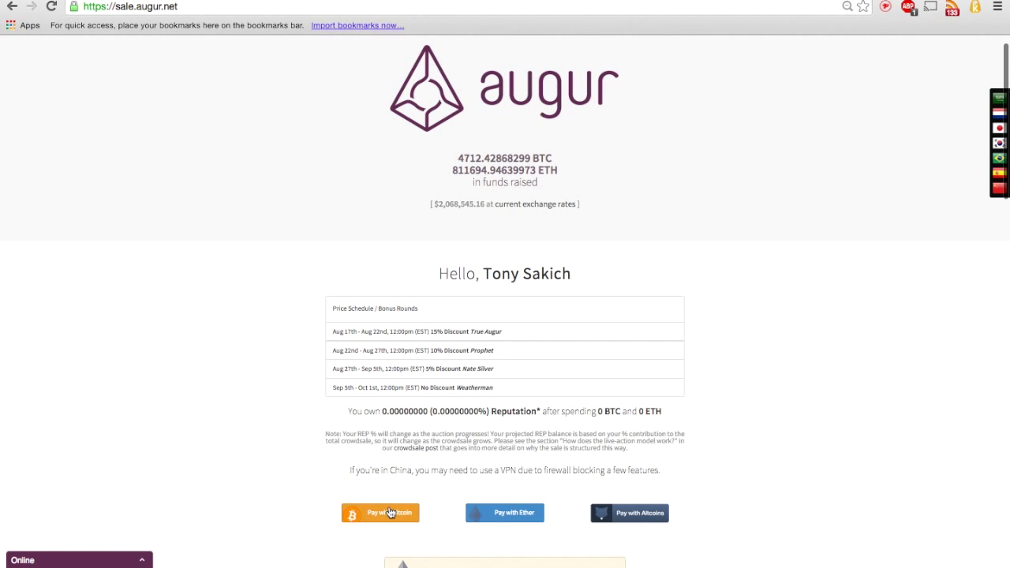
click(380, 513)
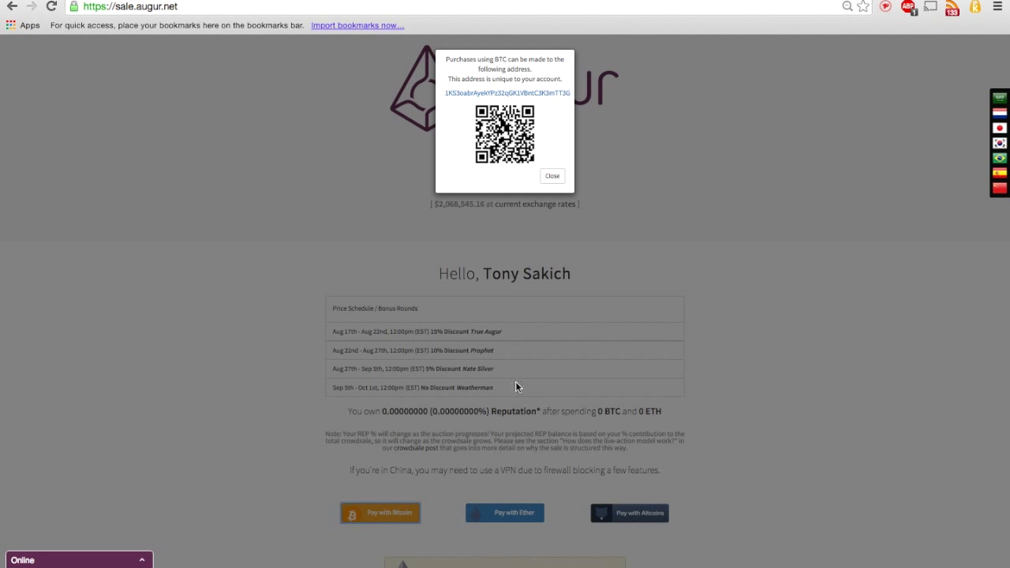
click(978, 8)
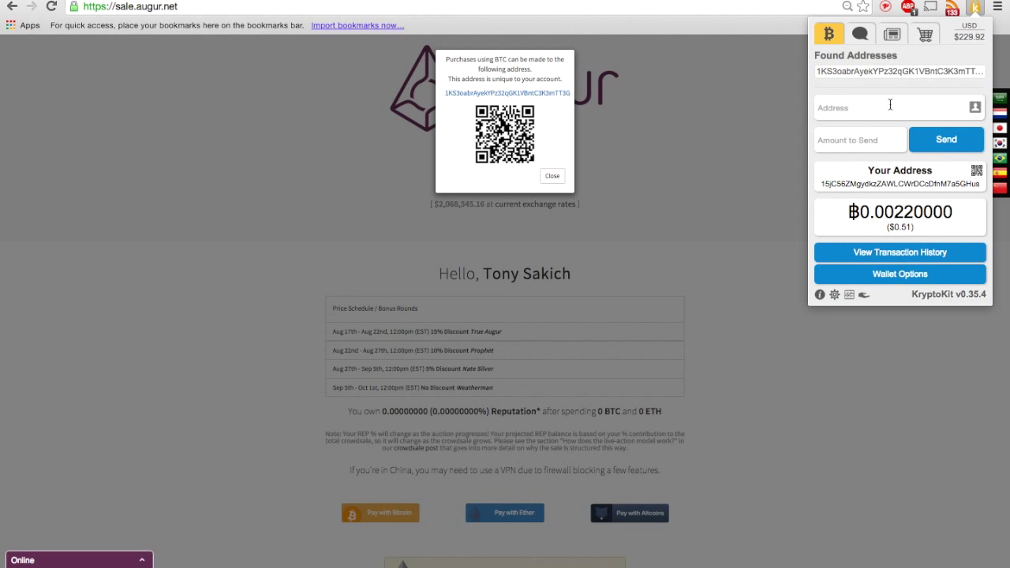
Step: Send 0.001 BTC from KryptoKit to the found Augur deposit address, then close the wallet
click(899, 72)
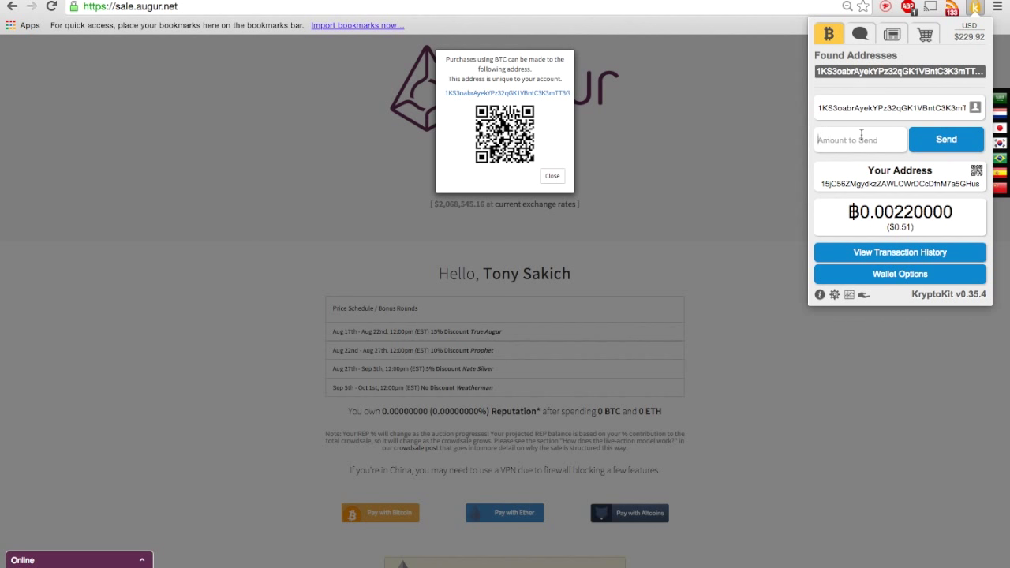
text(.1)
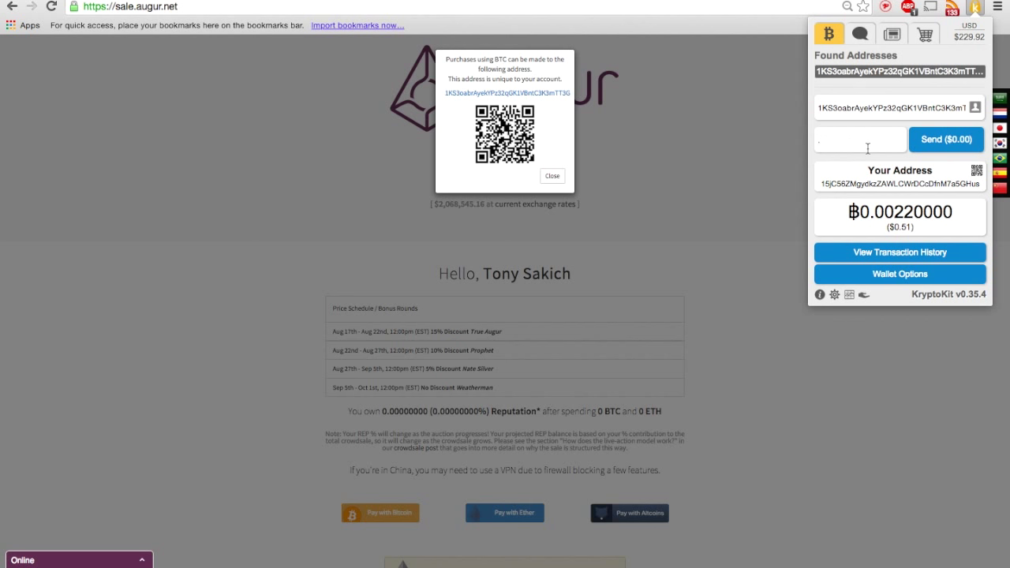
text(.00)
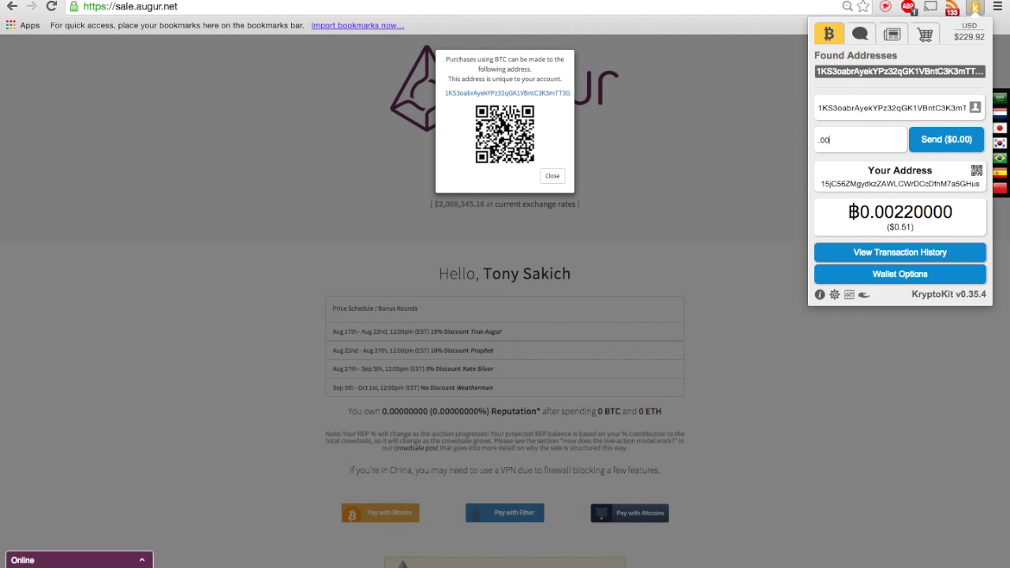
text(1)
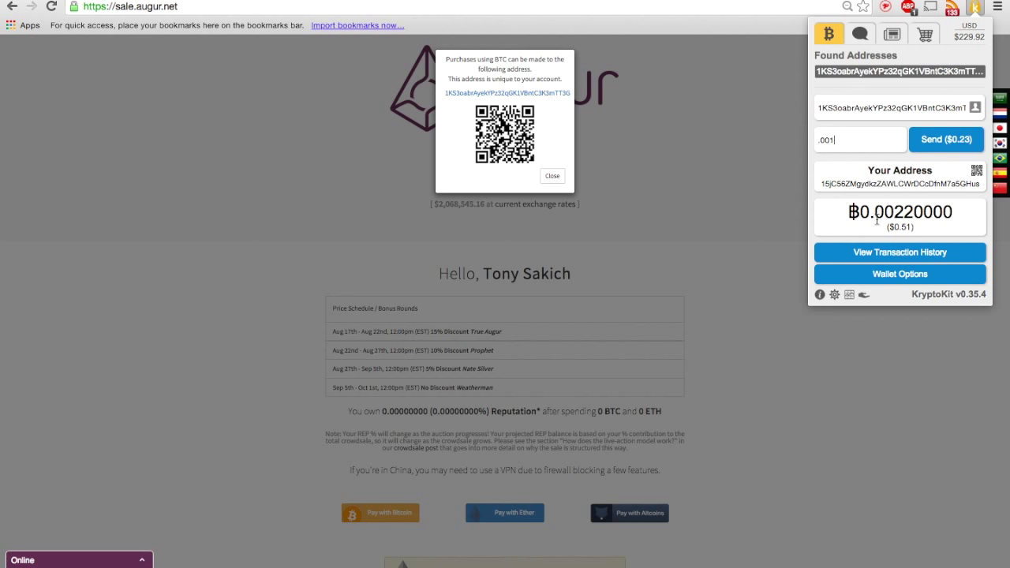
click(946, 139)
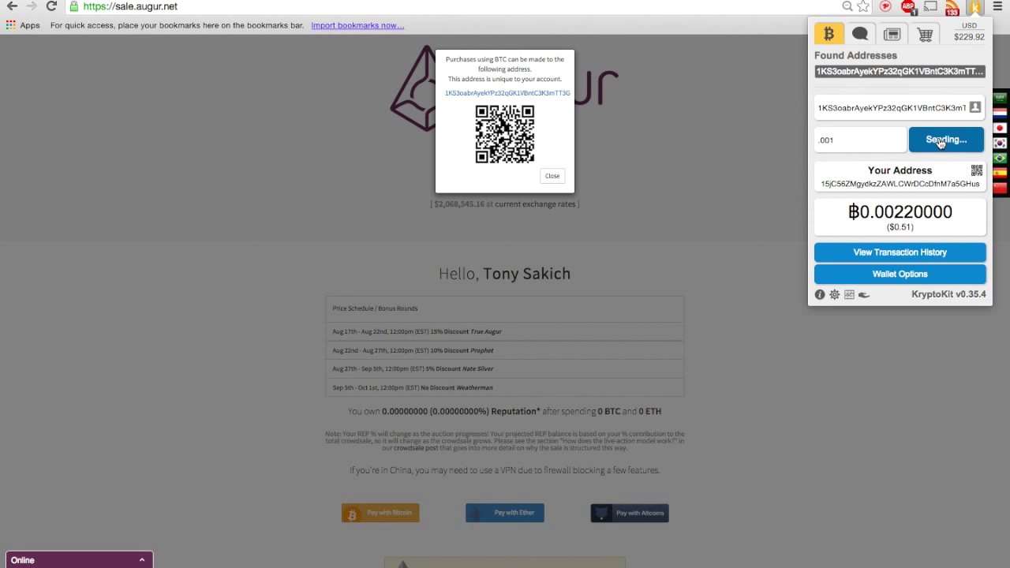
click(946, 139)
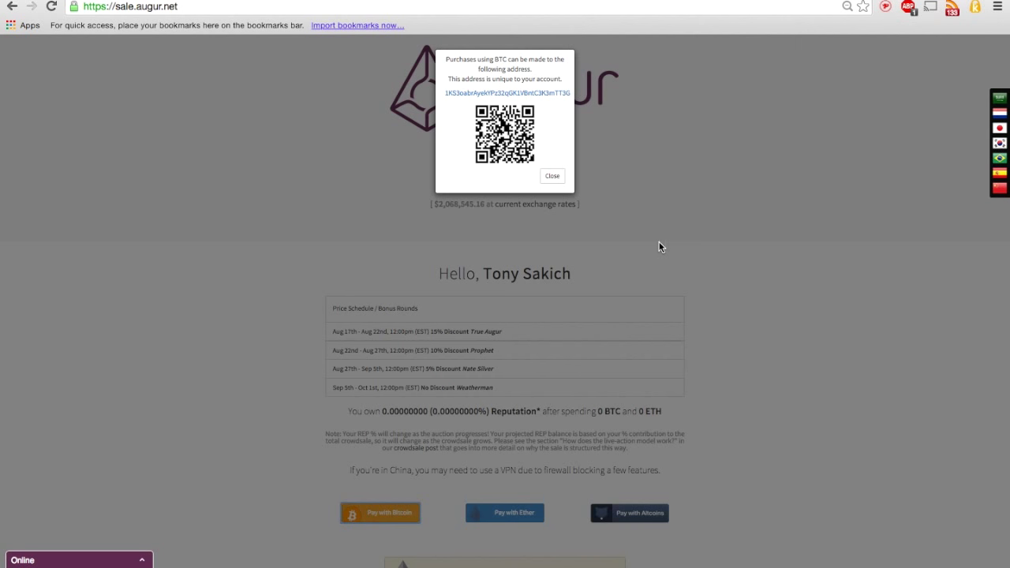
Step: Dismiss the Bitcoin deposit address popup and reload the sale page
click(551, 175)
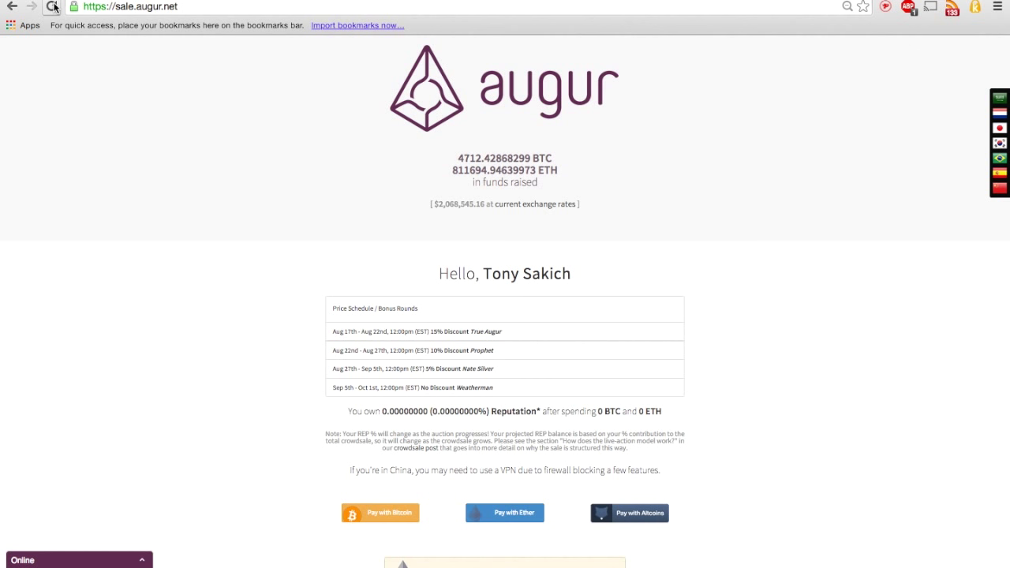
click(52, 6)
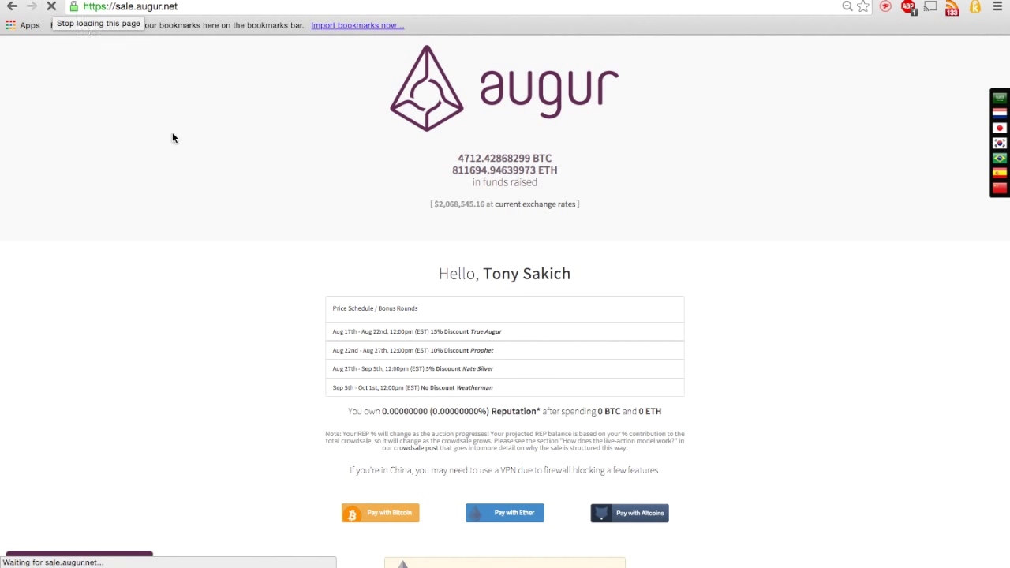